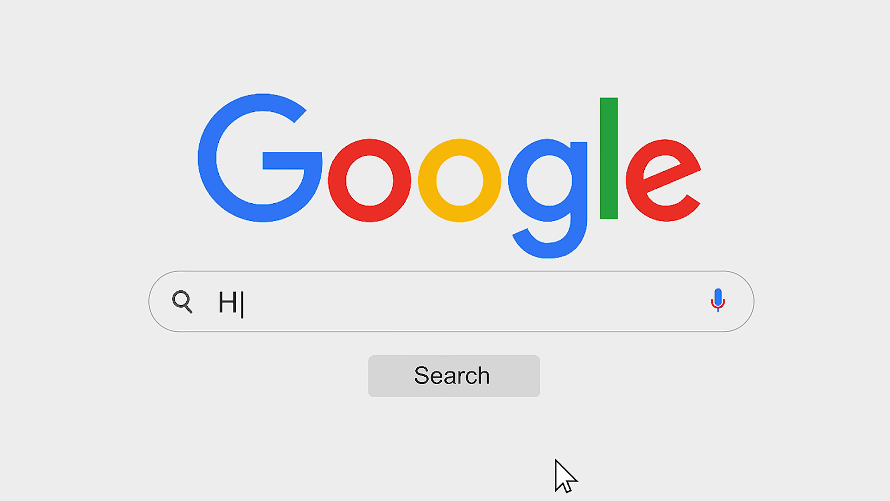
- Search Google for 'How to get more FPS in Metaphor Re'
type("ow to get more FPS in Metaphor Re")
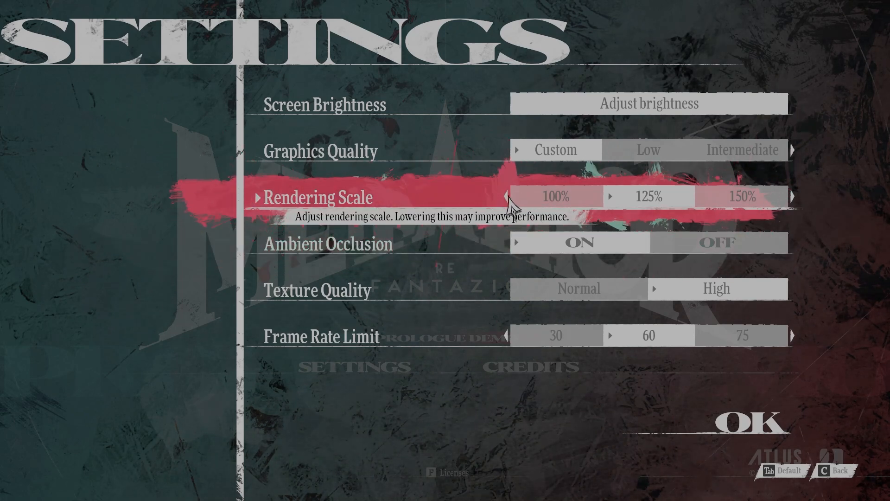
- Lower Rendering Scale from 125% to 100%, briefly overshooting before settling back
left_click(506, 197)
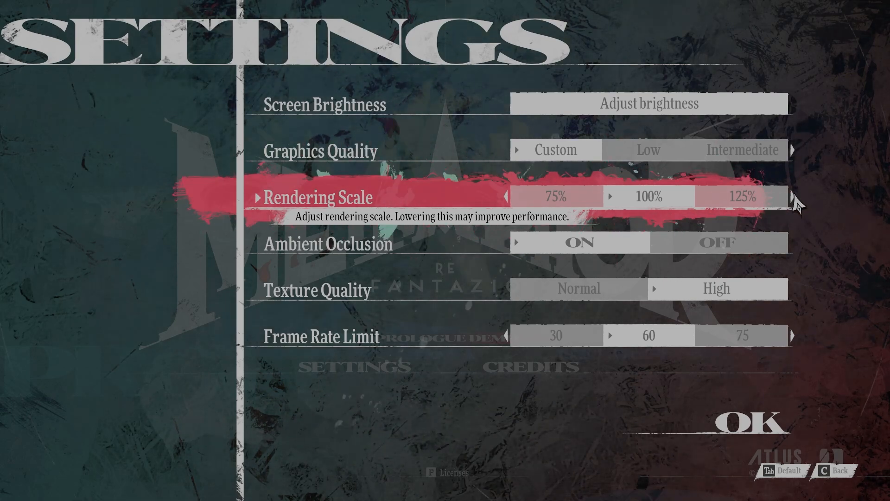
left_click(791, 196)
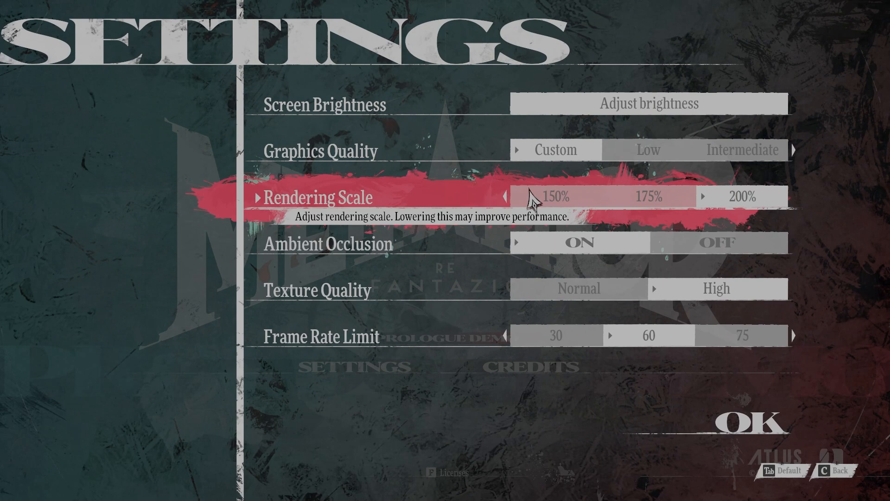
left_click(509, 196)
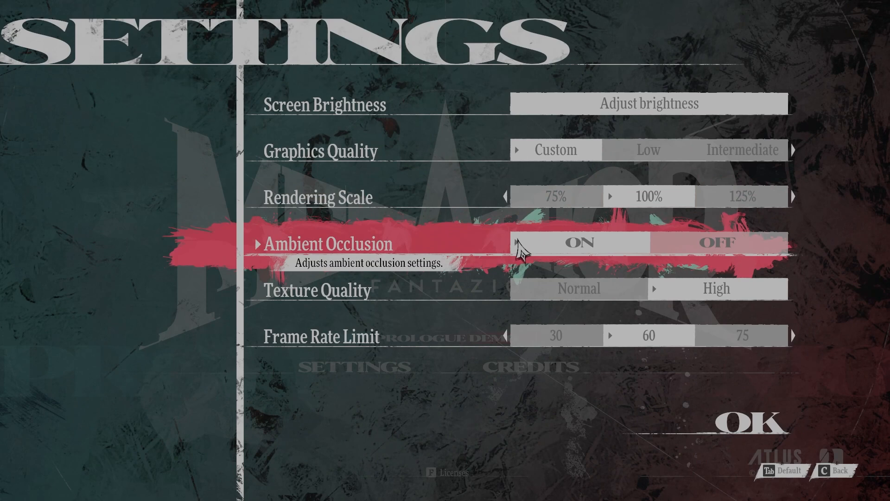
mouse_move(687, 255)
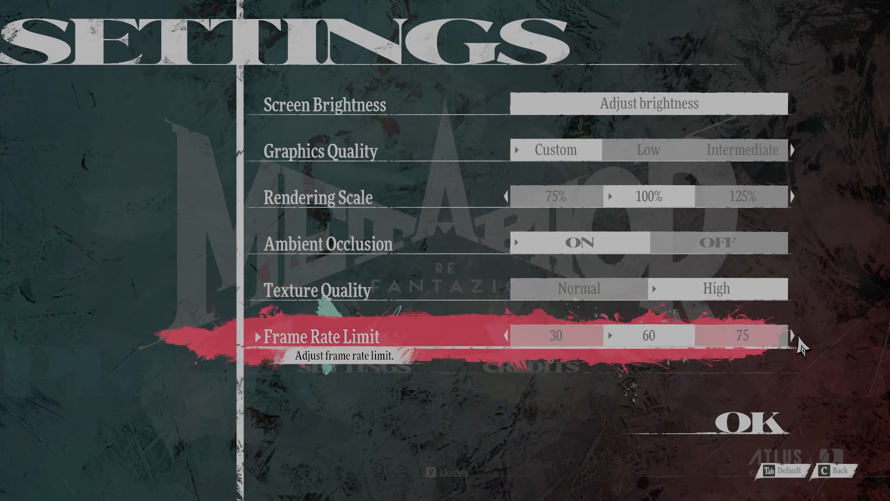
- Change Frame Rate Limit to Uncapped
left_click(792, 335)
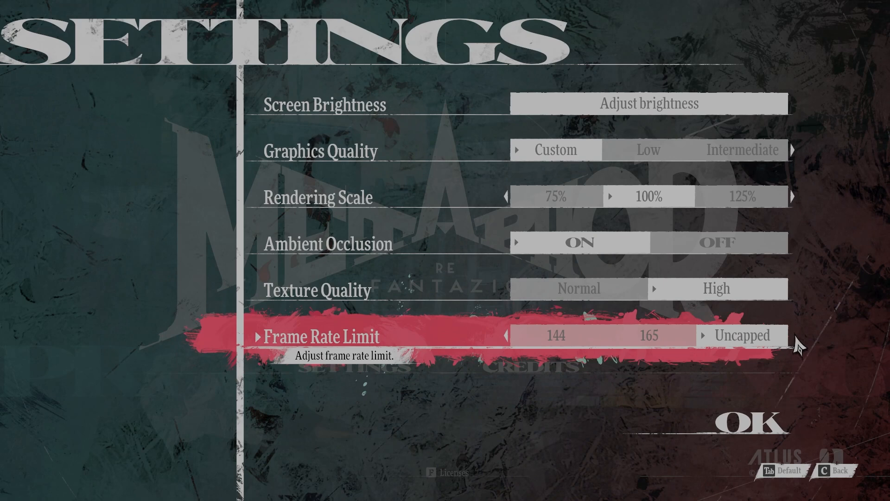